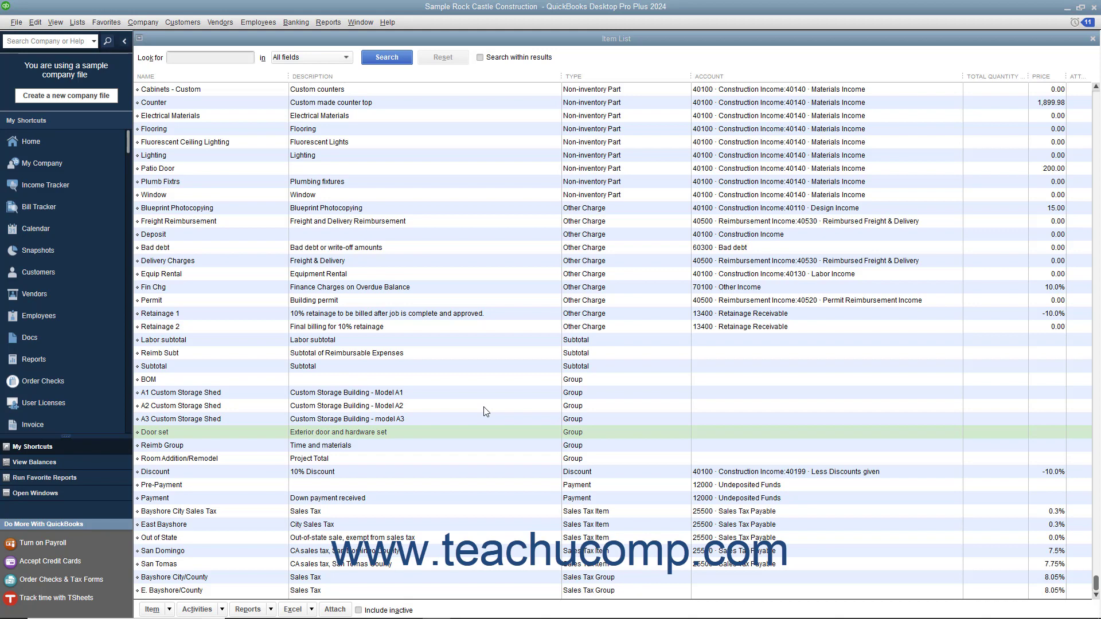
From the Item List, create a new item with type Group, ready to name
{"action": "left_click", "coordinate": [180, 406]}
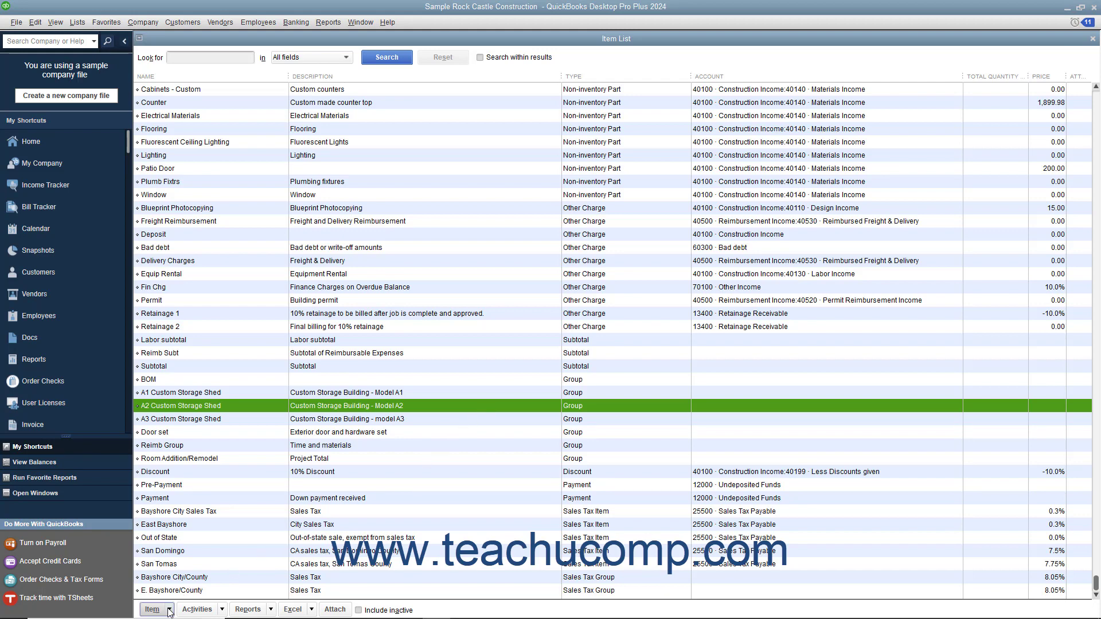
{"action": "left_click", "coordinate": [154, 609]}
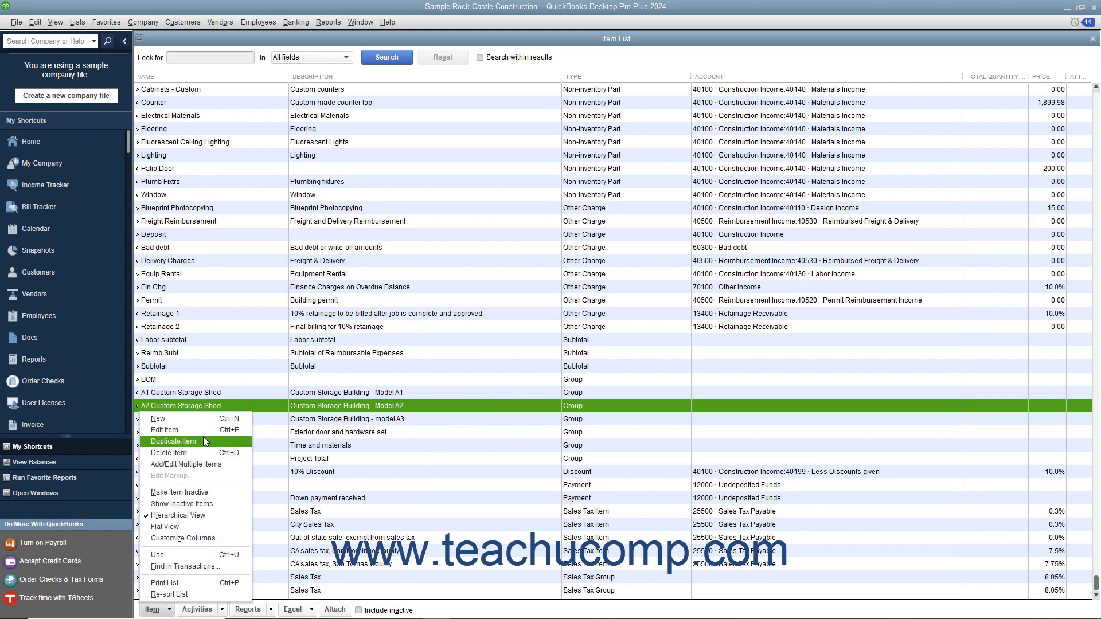
{"action": "left_click", "coordinate": [158, 419]}
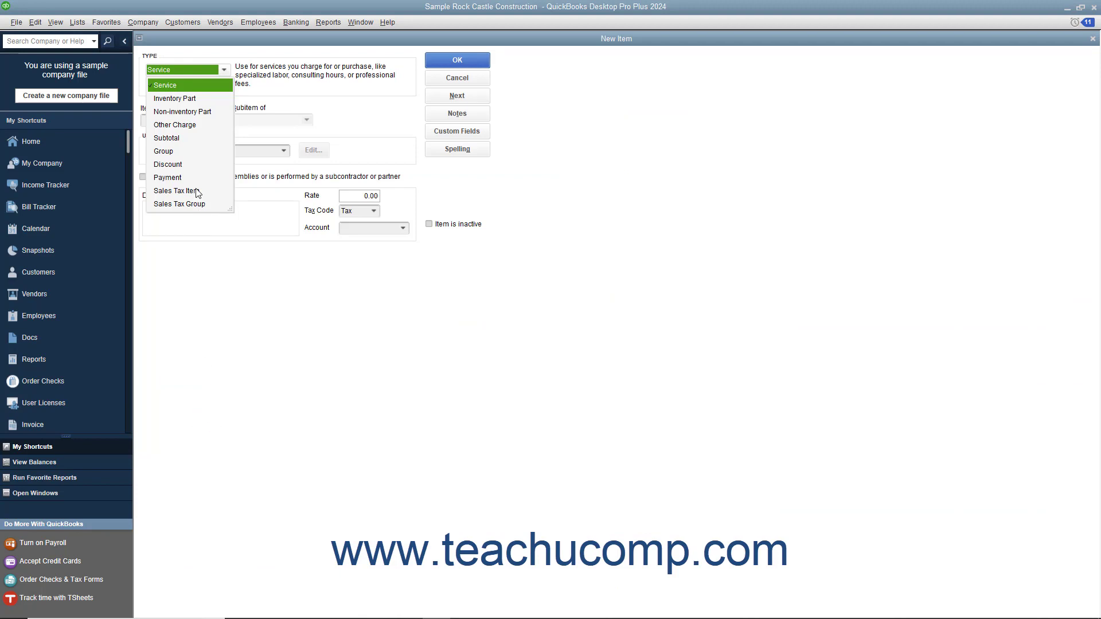
{"action": "left_click", "coordinate": [163, 151]}
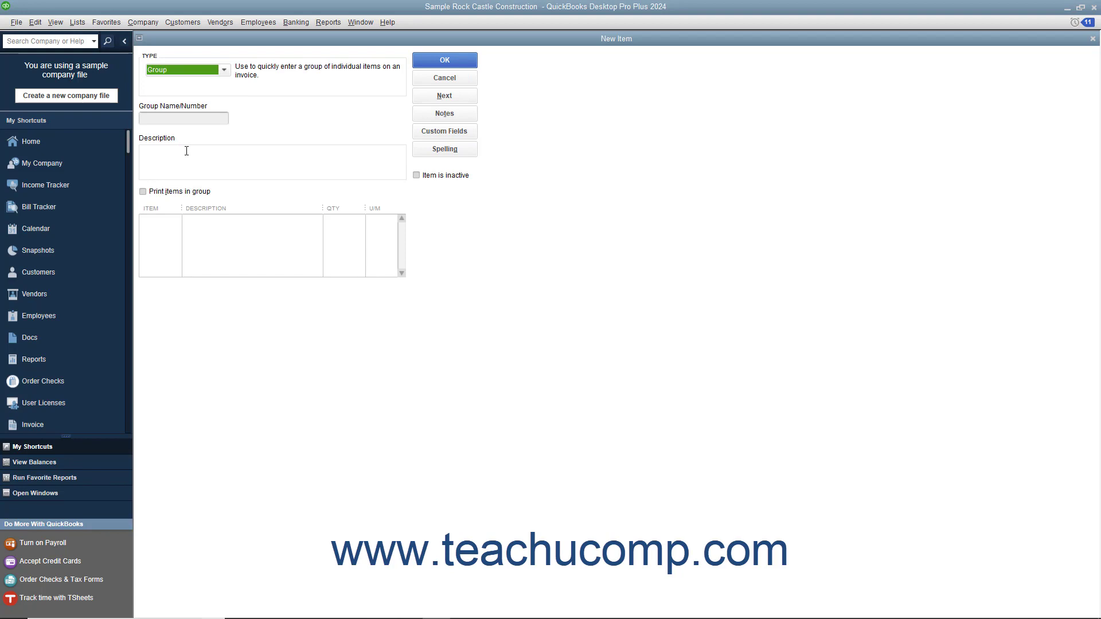
{"action": "left_click", "coordinate": [184, 119]}
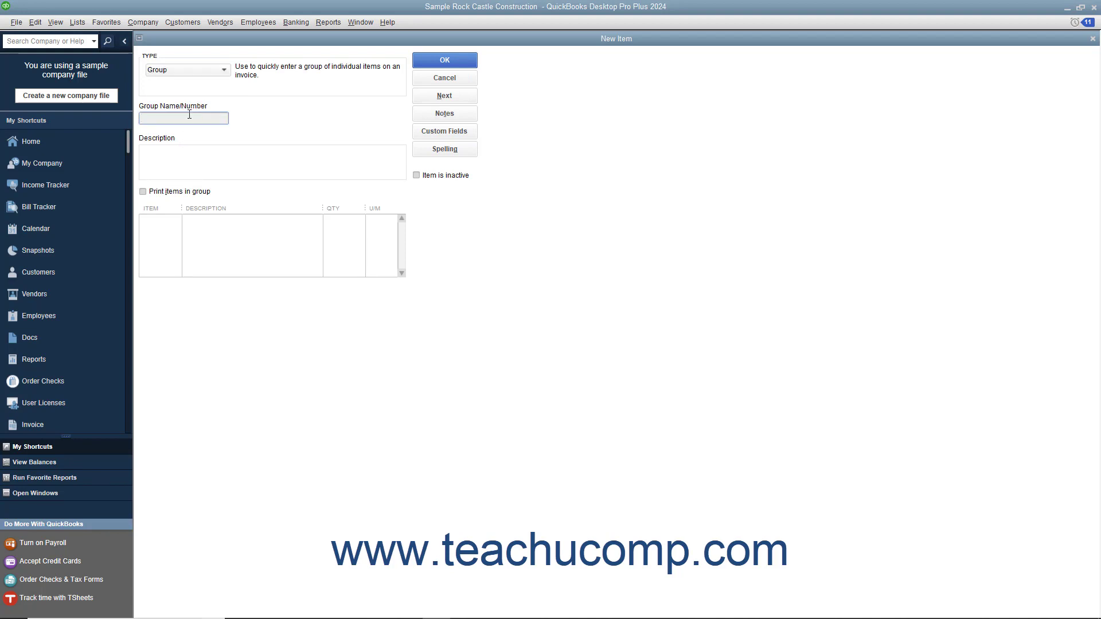
Enter 'Electrical work' as both the Group Name/Number and the Description
{"action": "type", "text": "Electrical work"}
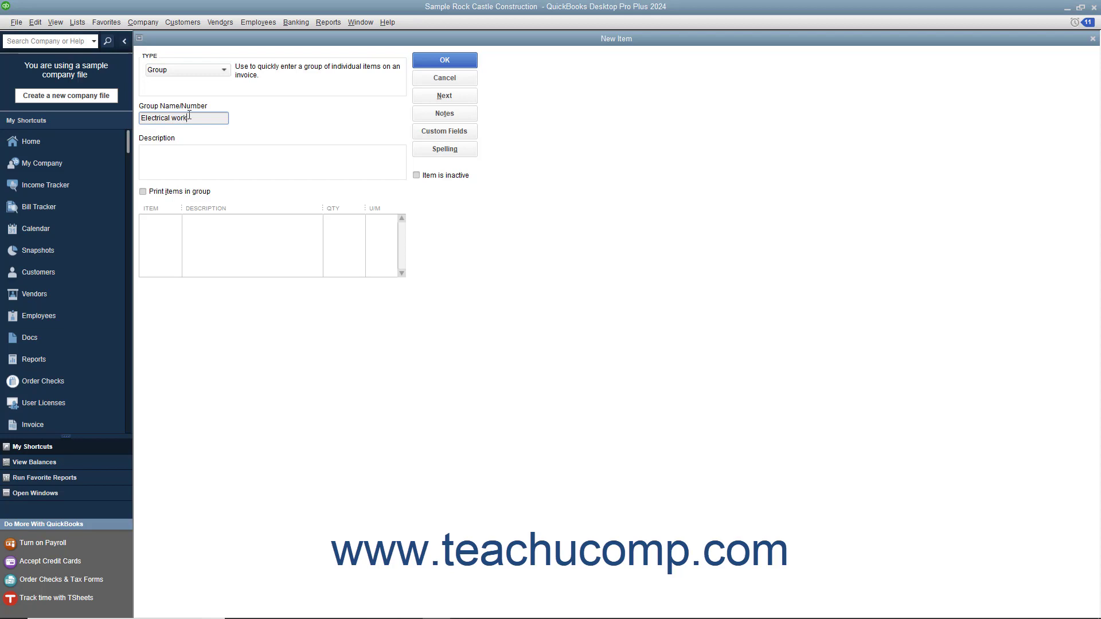
{"action": "mouse_move", "coordinate": [187, 158]}
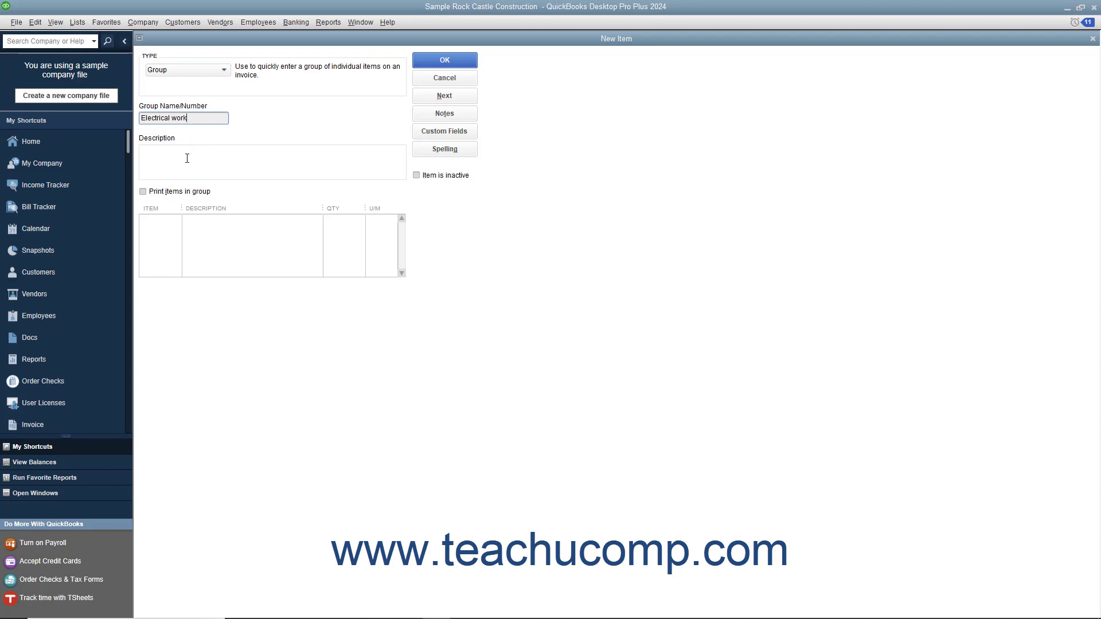
{"action": "type", "text": "E"}
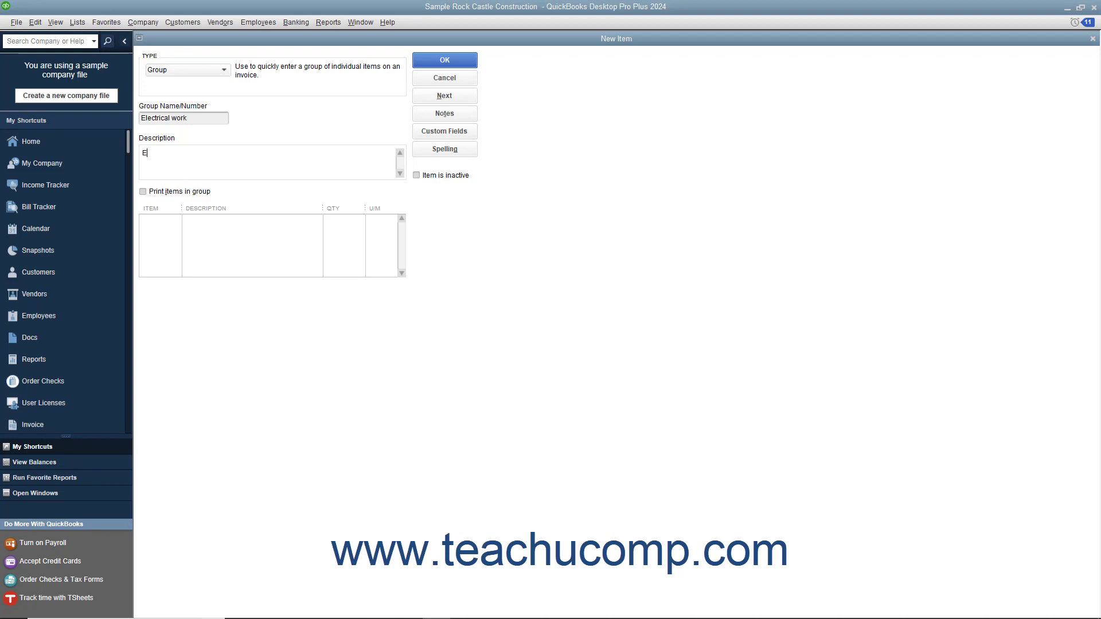
{"action": "type", "text": "lectrical work"}
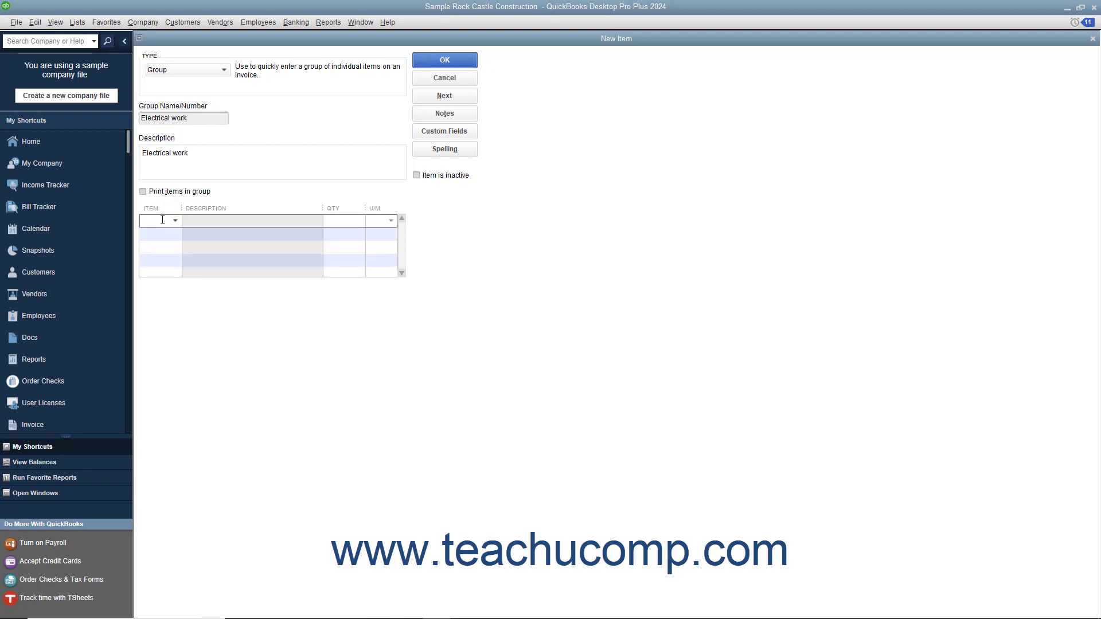
Add Subs:Electrical as the group's first item line
{"action": "left_click", "coordinate": [175, 221]}
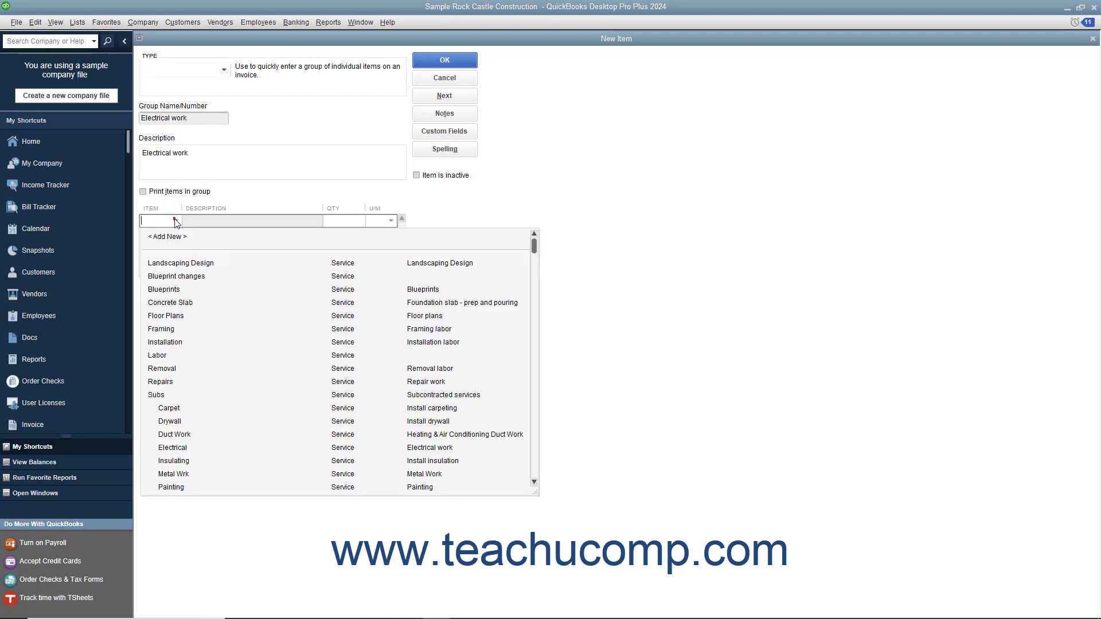
{"action": "left_click", "coordinate": [185, 448]}
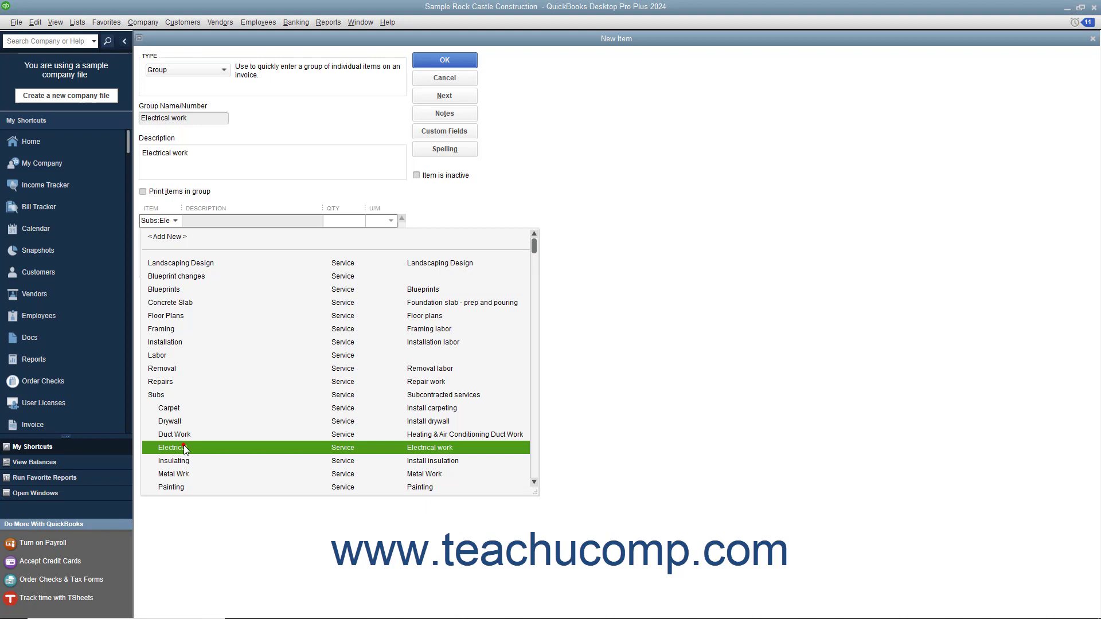
{"action": "left_click", "coordinate": [168, 448]}
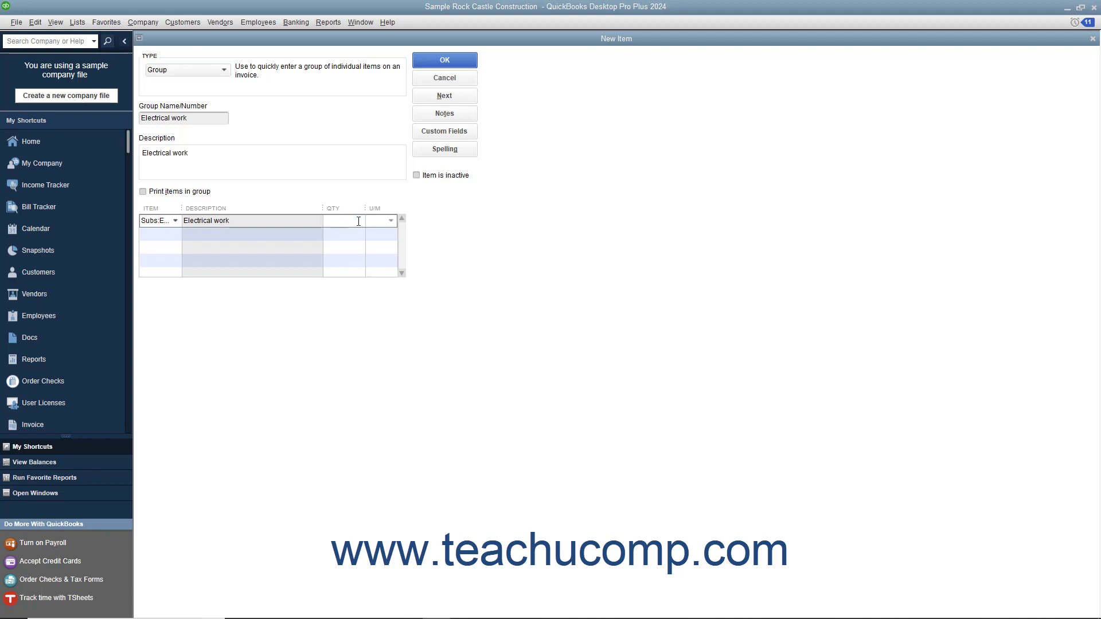
{"action": "left_click", "coordinate": [344, 220]}
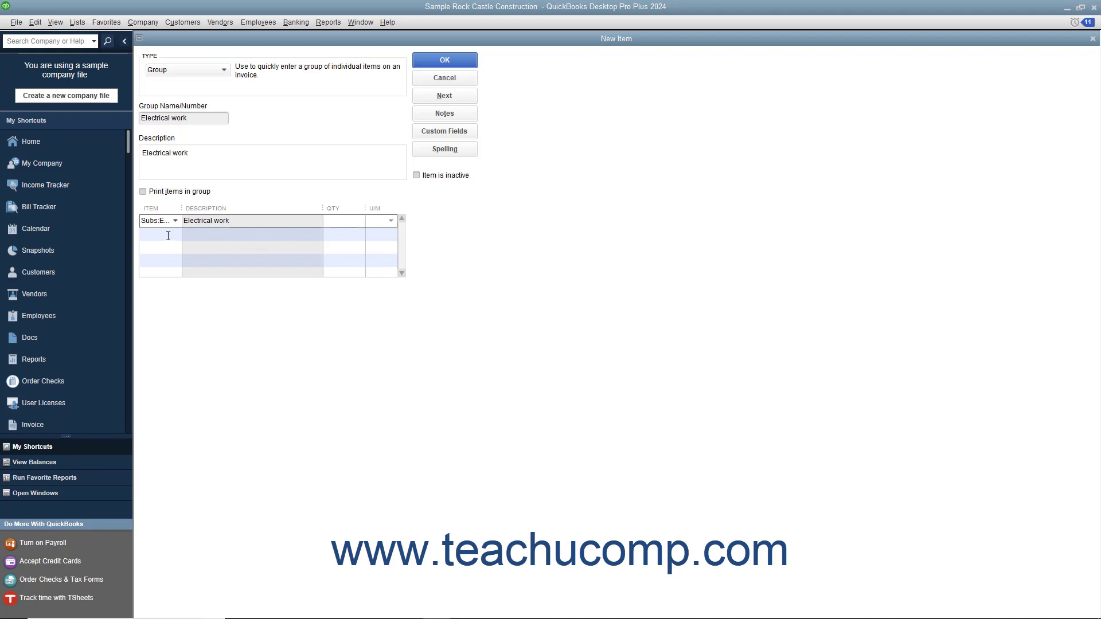
Add Electrical Materials as the second item line and save the group
{"action": "left_click", "coordinate": [160, 234]}
{"action": "type", "text": "Electrical"}
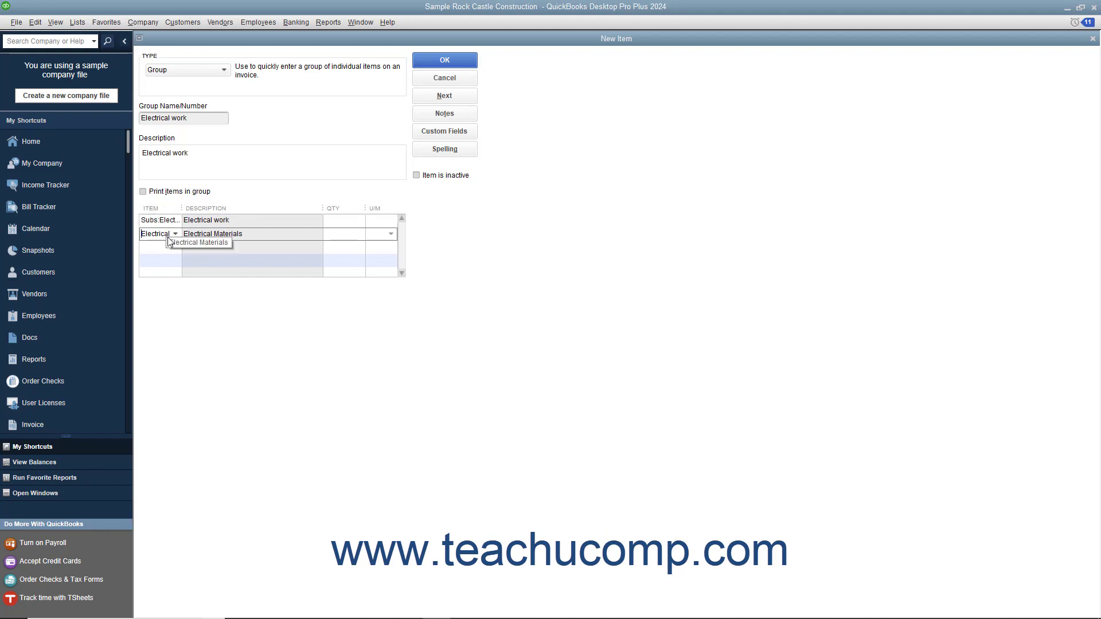
{"action": "left_click", "coordinate": [160, 219]}
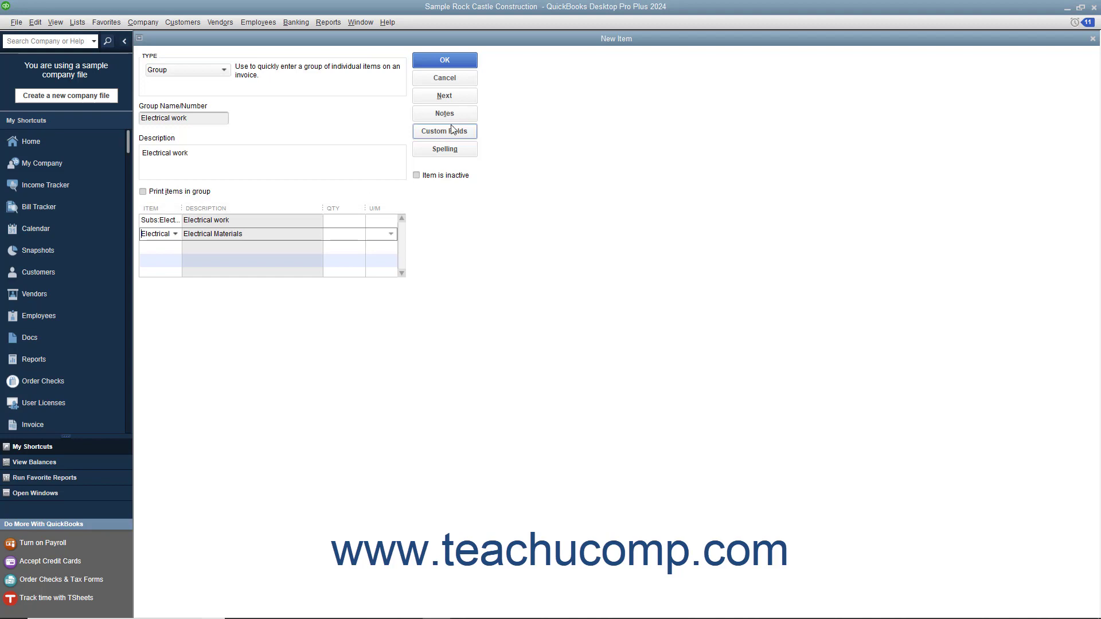
{"action": "left_click", "coordinate": [444, 59]}
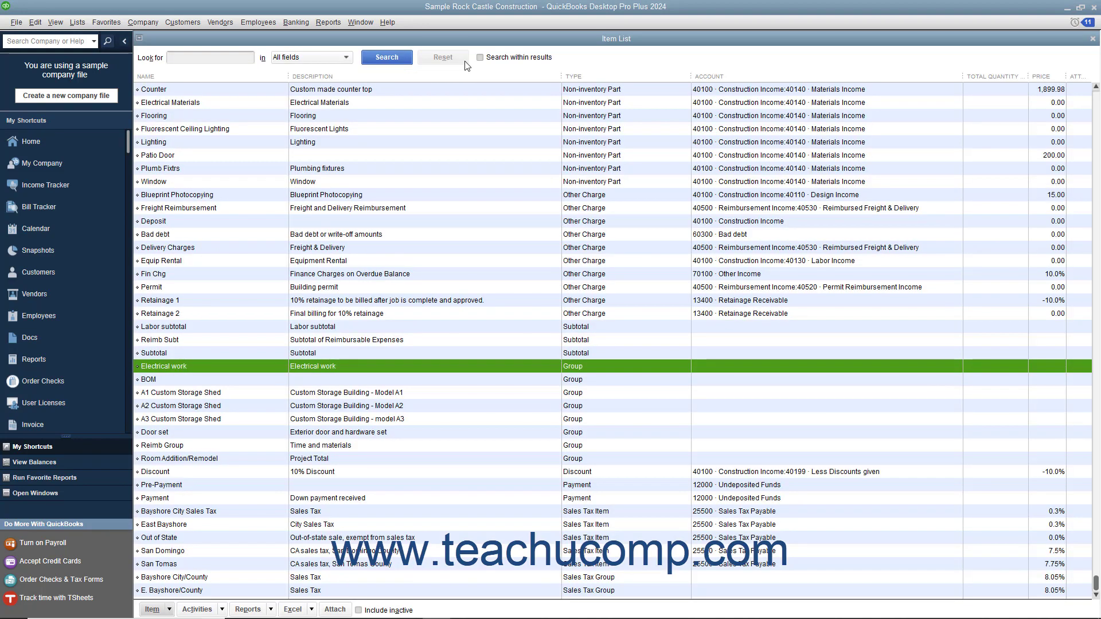
{"action": "mouse_move", "coordinate": [469, 339]}
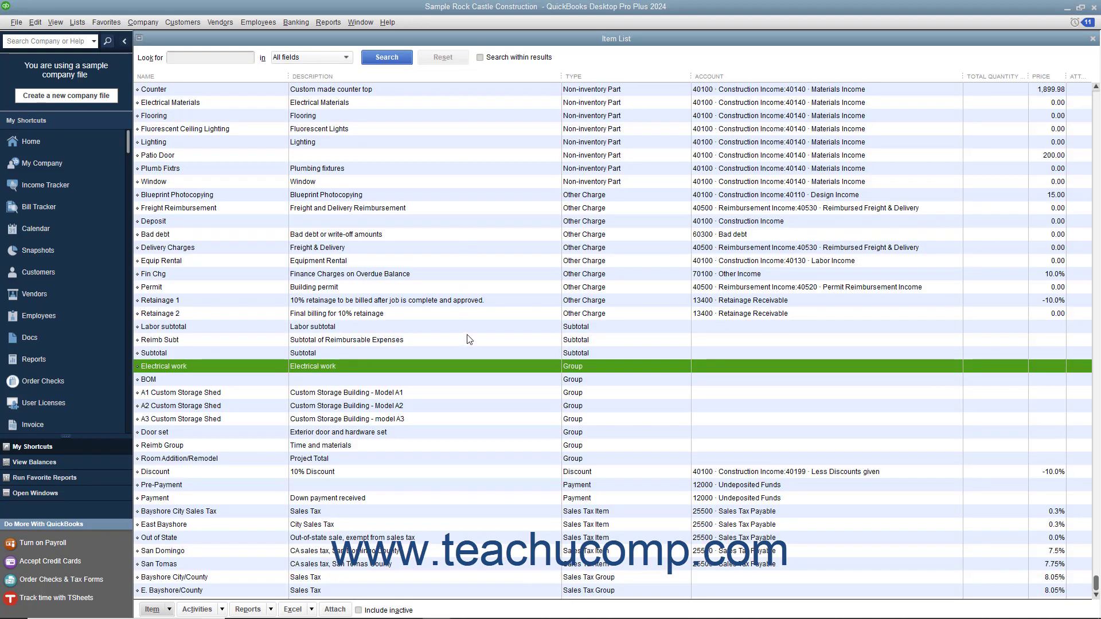